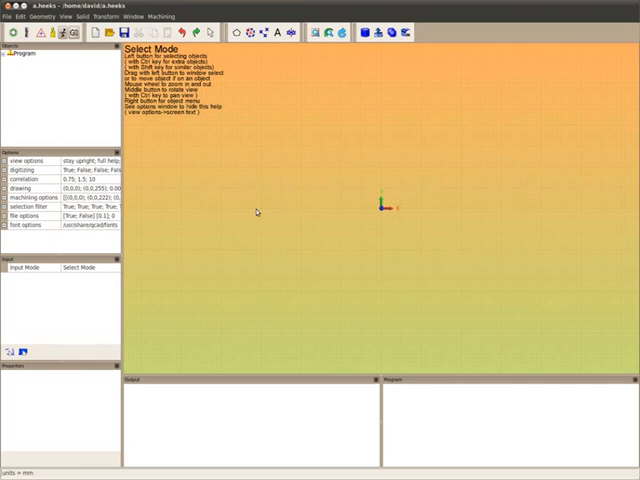
pyautogui.moveTo(36, 72)
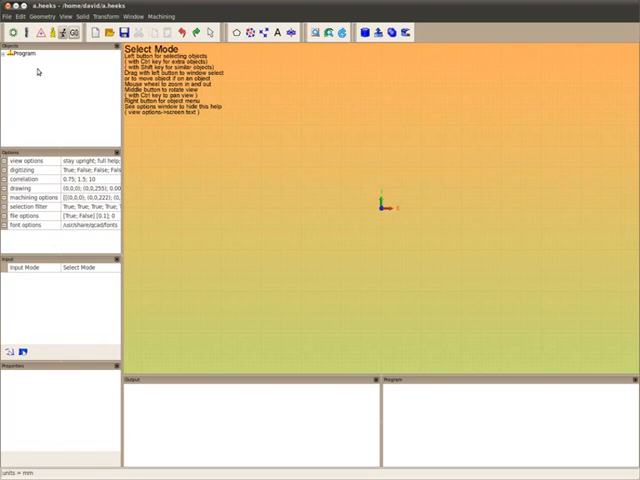
pyautogui.moveTo(256, 130)
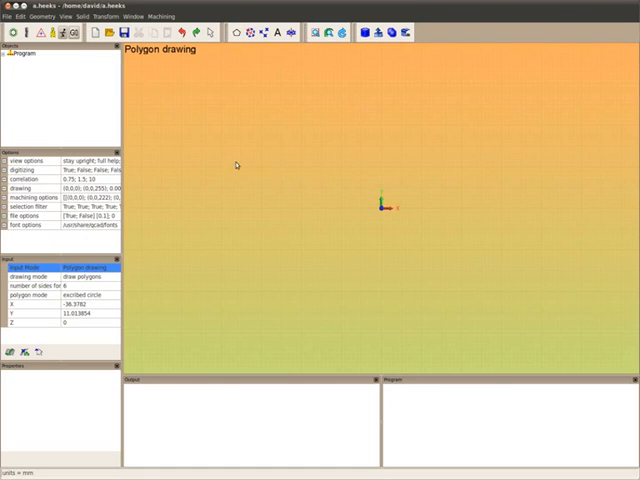
# Step: Draw the first hexagon by placing its centre and fixing its size
pyautogui.click(288, 232)
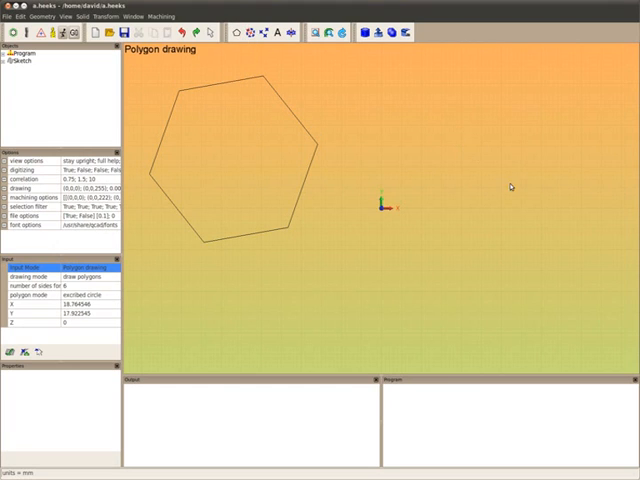
pyautogui.click(510, 190)
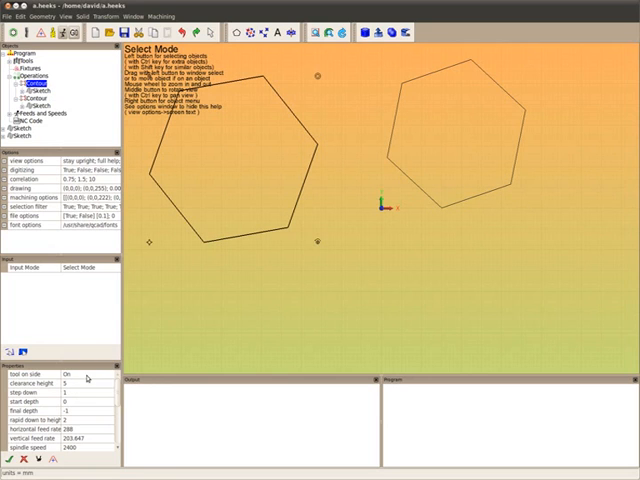
# Step: Post-process the program to generate G-code for both inside contours
pyautogui.click(84, 380)
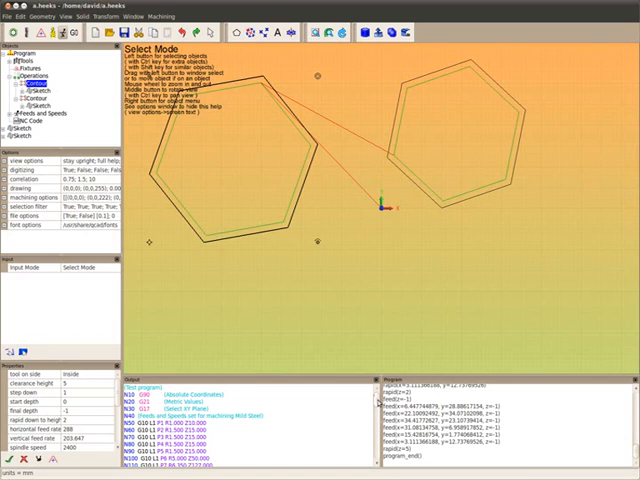
# Step: Scroll through the regenerated G-code that uses the G54 and G55 fixtures
pyautogui.scroll(-3)
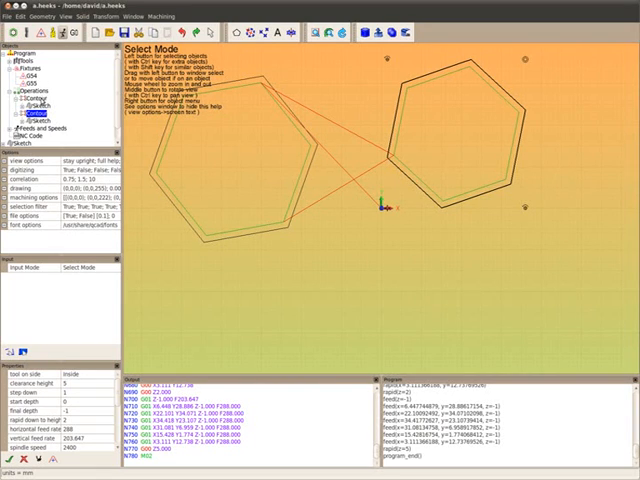
pyautogui.rightClick(36, 104)
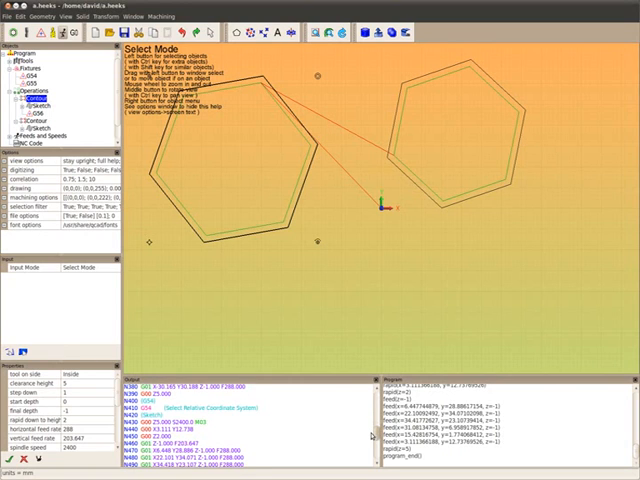
# Step: Scroll through the regenerated G-code that includes the private G56 fixture
pyautogui.scroll(-3)
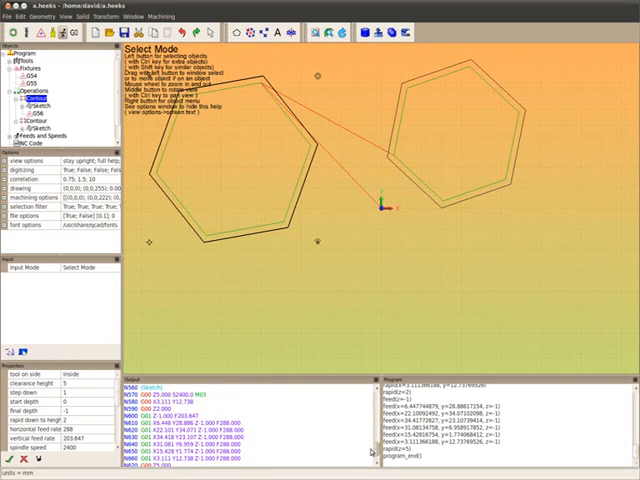